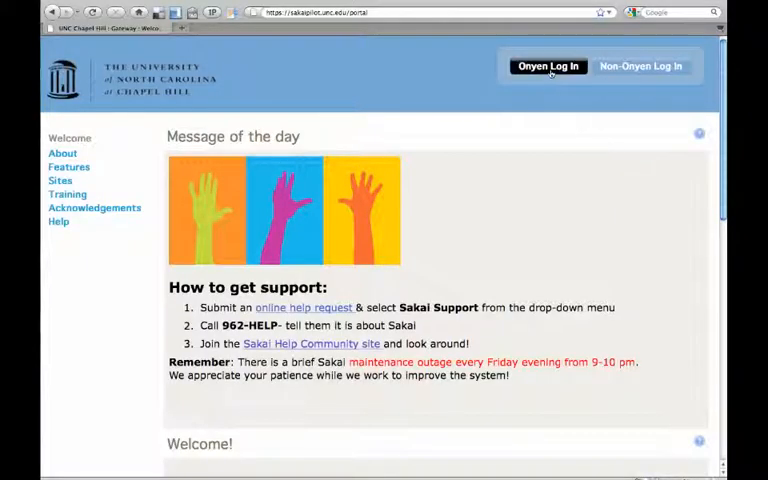
Step: Sign in to Sakai through the university Onyen Single Sign-On page
{"action": "left_click", "coordinate": [548, 66]}
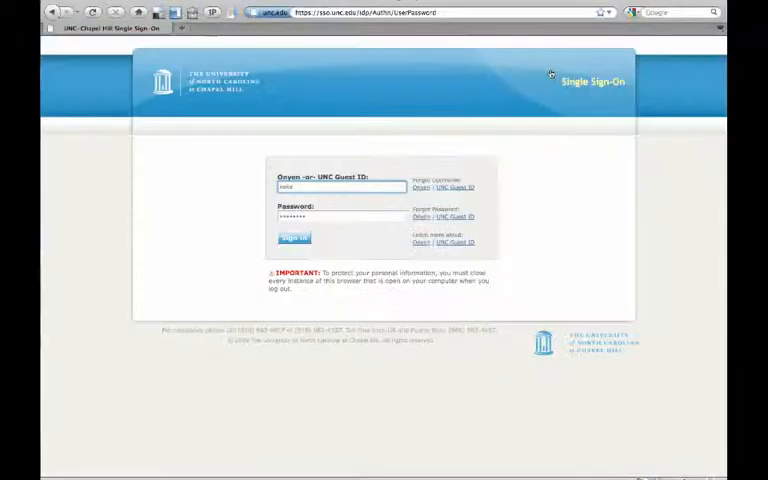
{"action": "left_click", "coordinate": [292, 238]}
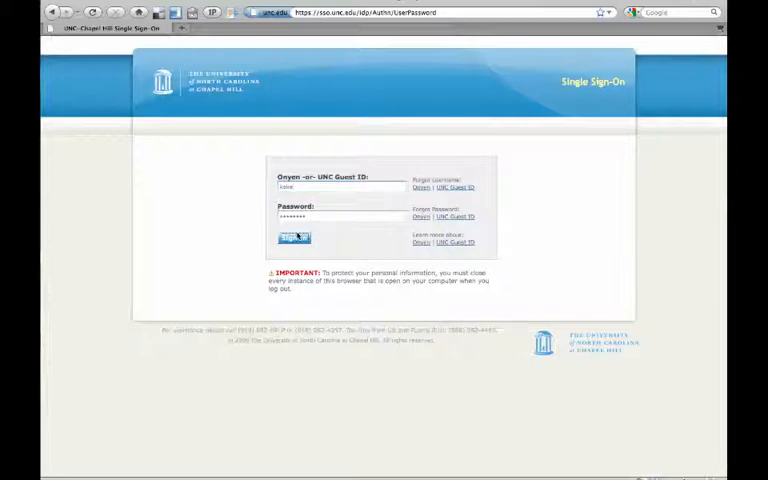
{"action": "left_click", "coordinate": [292, 236]}
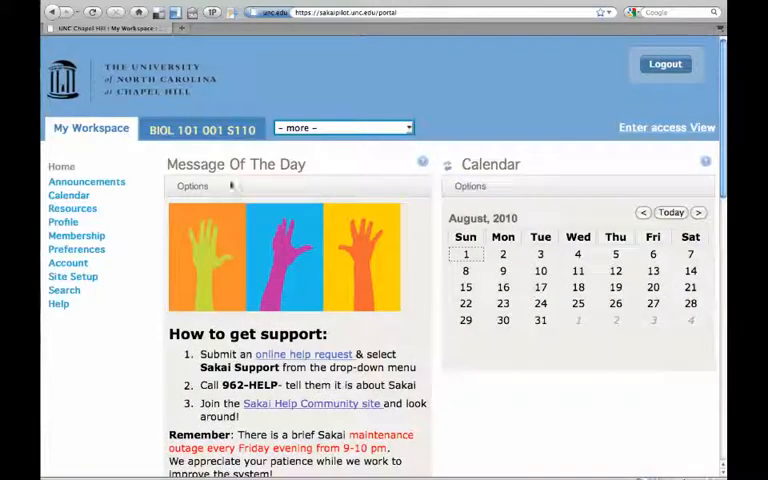
Step: Go to the BIOL 101 001 S110 course site's Resources listing
{"action": "left_click", "coordinate": [204, 128]}
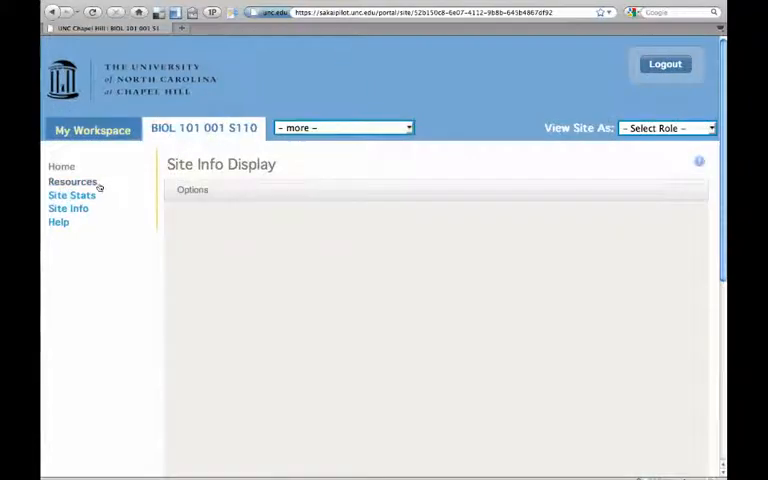
{"action": "left_click", "coordinate": [72, 180]}
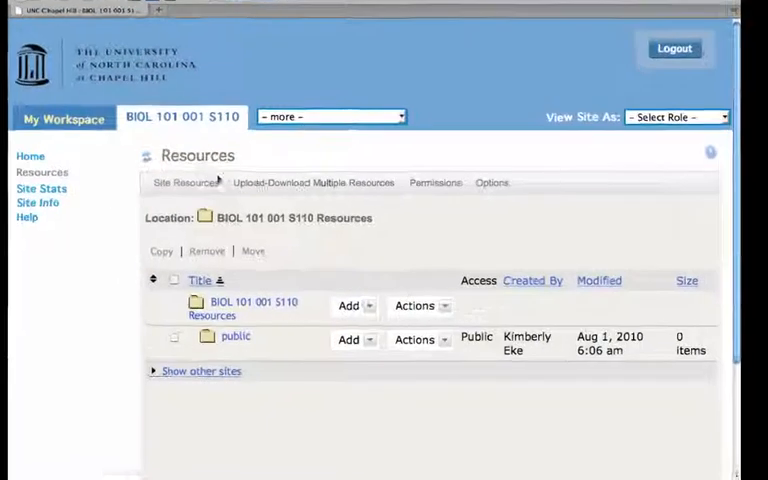
Step: Show the Upload-Download Multiple Resources page and copy the site's WebDAV URL
{"action": "left_click", "coordinate": [312, 182]}
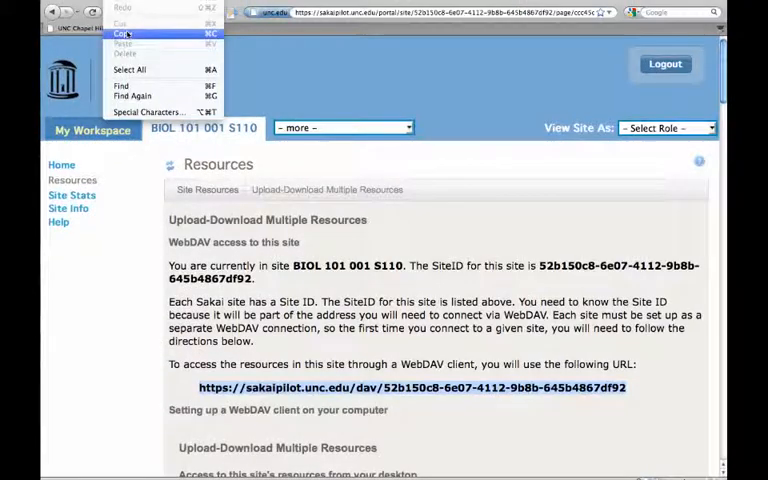
{"action": "left_click", "coordinate": [120, 34]}
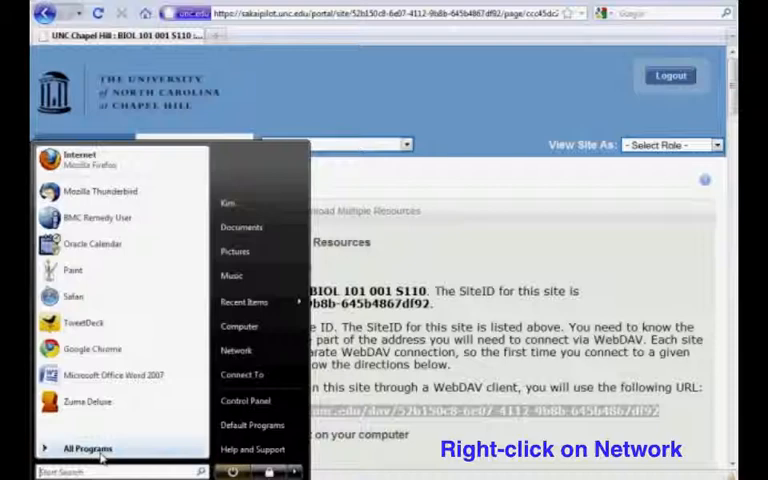
Step: Start Windows' Map Network Drive from the Network right-click menu
{"action": "right_click", "coordinate": [236, 350]}
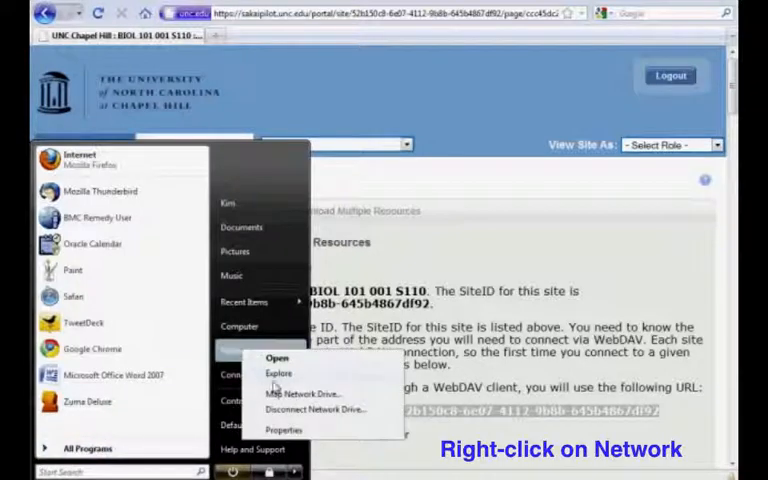
{"action": "left_click", "coordinate": [306, 392]}
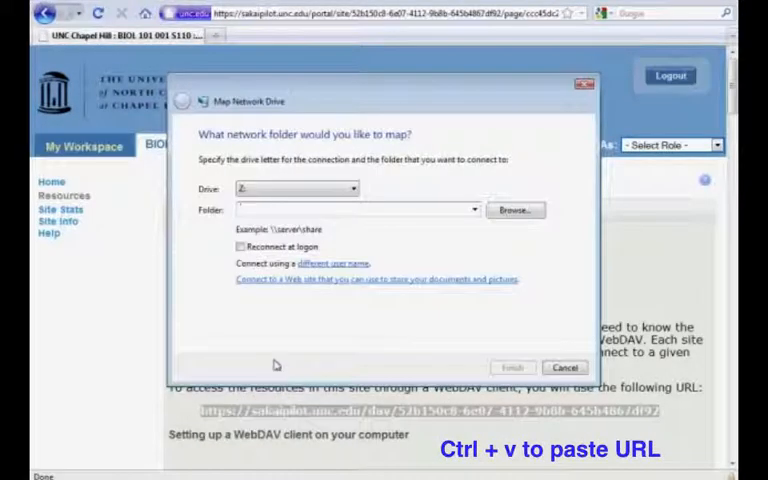
Step: Paste the WebDAV URL as the drive folder and finish, reaching the sakaipilot.unc.edu login prompt
{"action": "left_click", "coordinate": [356, 210]}
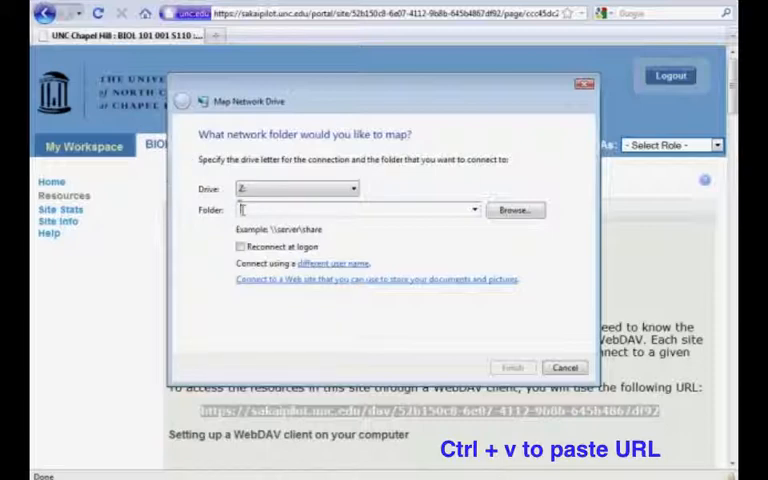
{"action": "key", "text": "ctrl+v"}
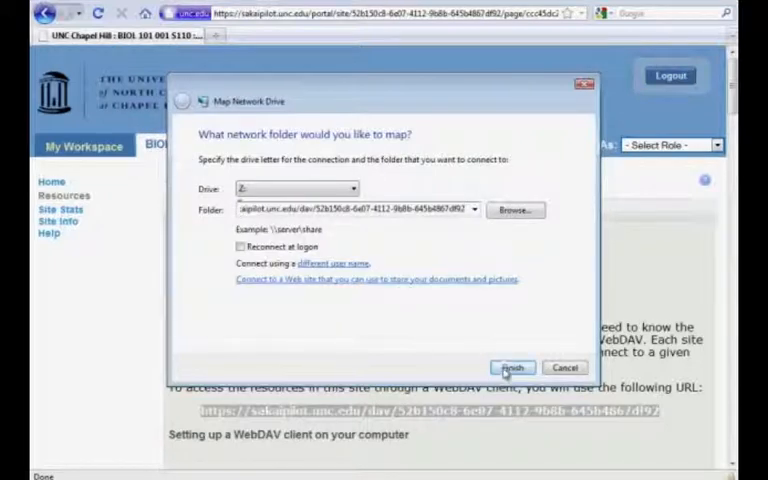
{"action": "left_click", "coordinate": [512, 368]}
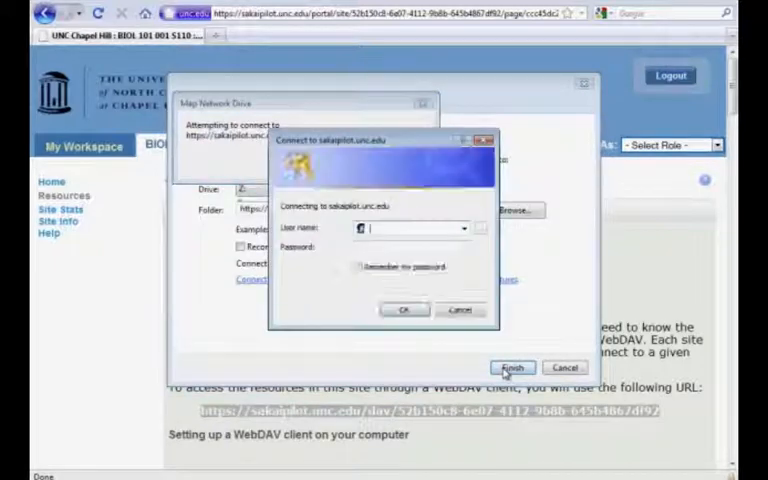